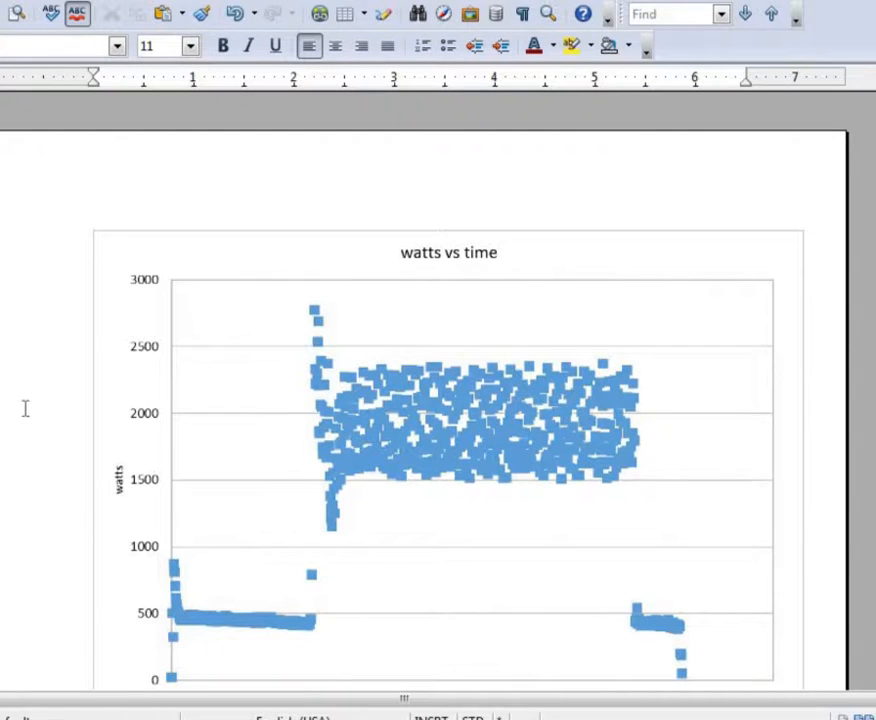
{"action": "mouse_move", "coordinate": [794, 520]}
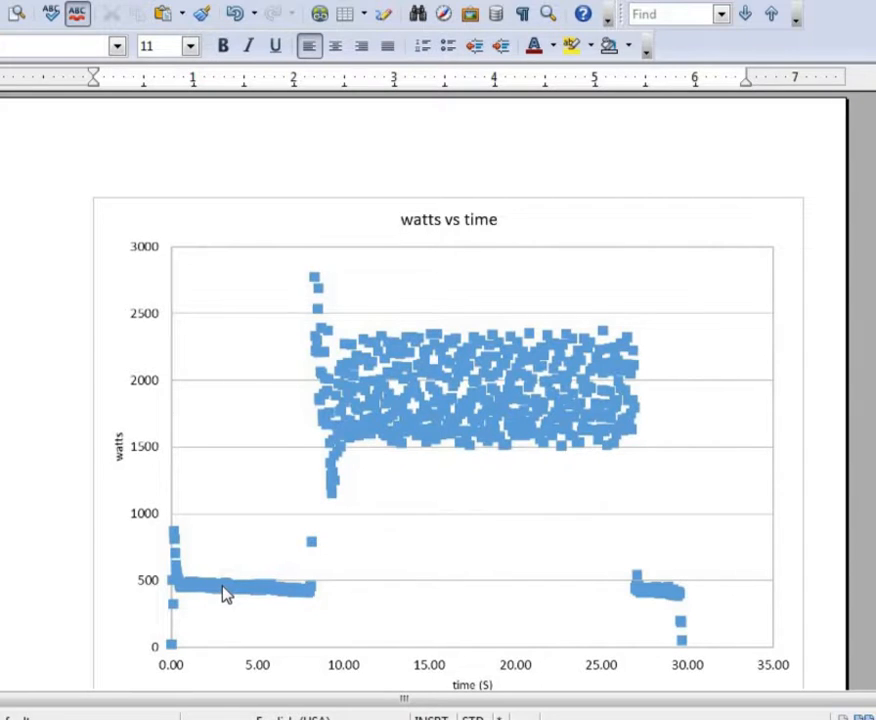
{"action": "mouse_move", "coordinate": [600, 564]}
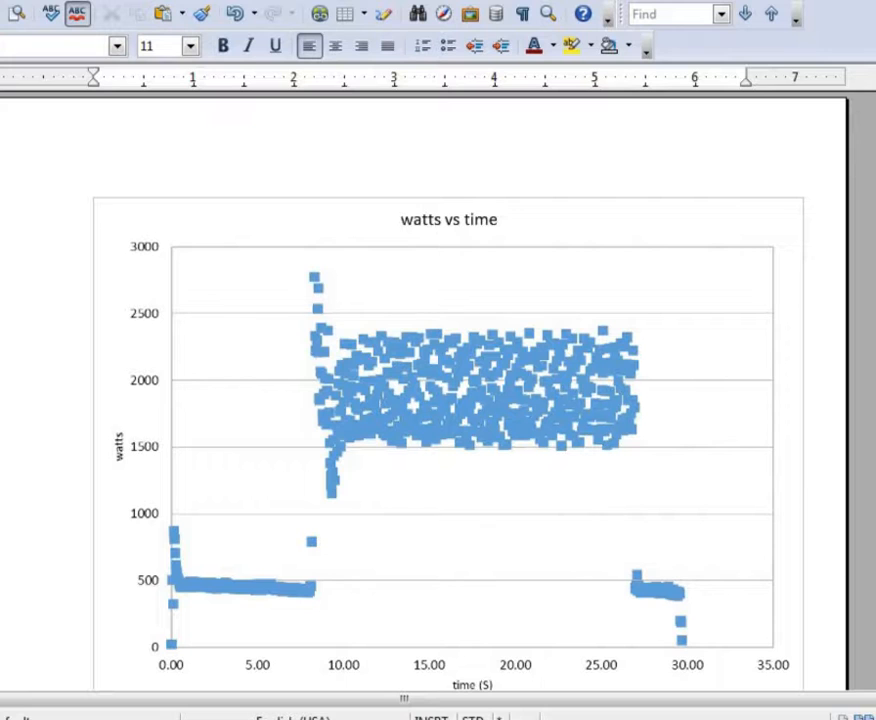
Step: Scroll down to the orange 10–25 s watts vs time chart and the constant 2100 W note
{"action": "scroll", "scroll_direction": "down", "scroll_amount": 3}
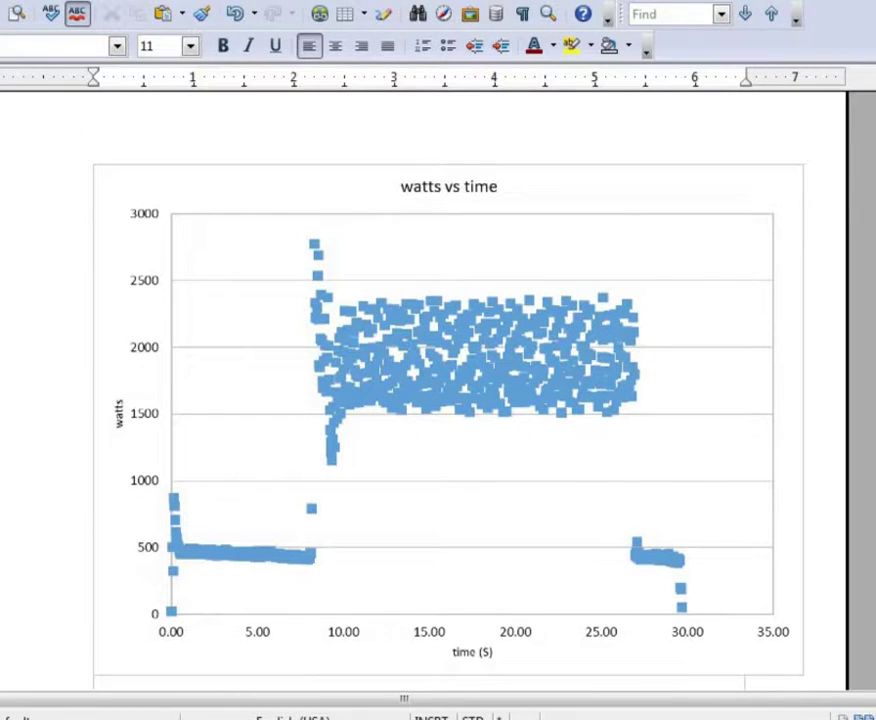
{"action": "scroll", "scroll_direction": "down", "scroll_amount": 3}
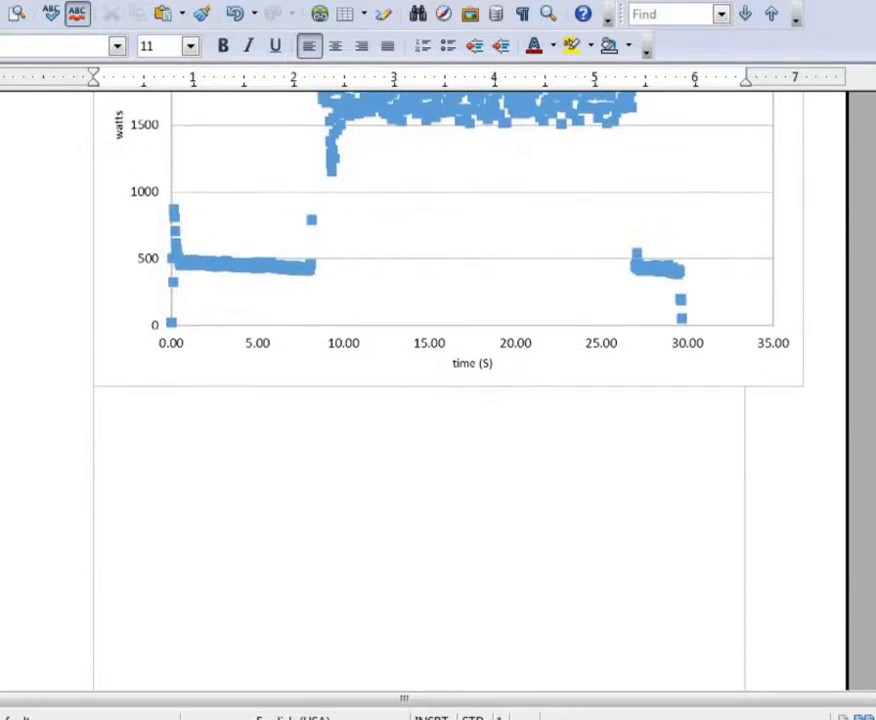
{"action": "scroll", "scroll_direction": "down", "scroll_amount": 3}
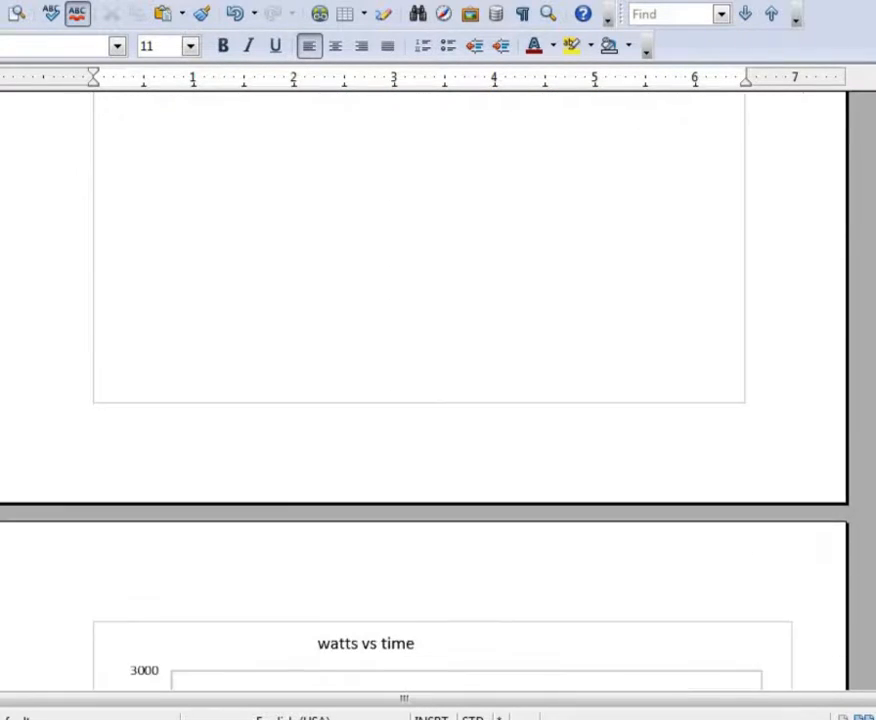
{"action": "scroll", "scroll_direction": "down", "scroll_amount": 3}
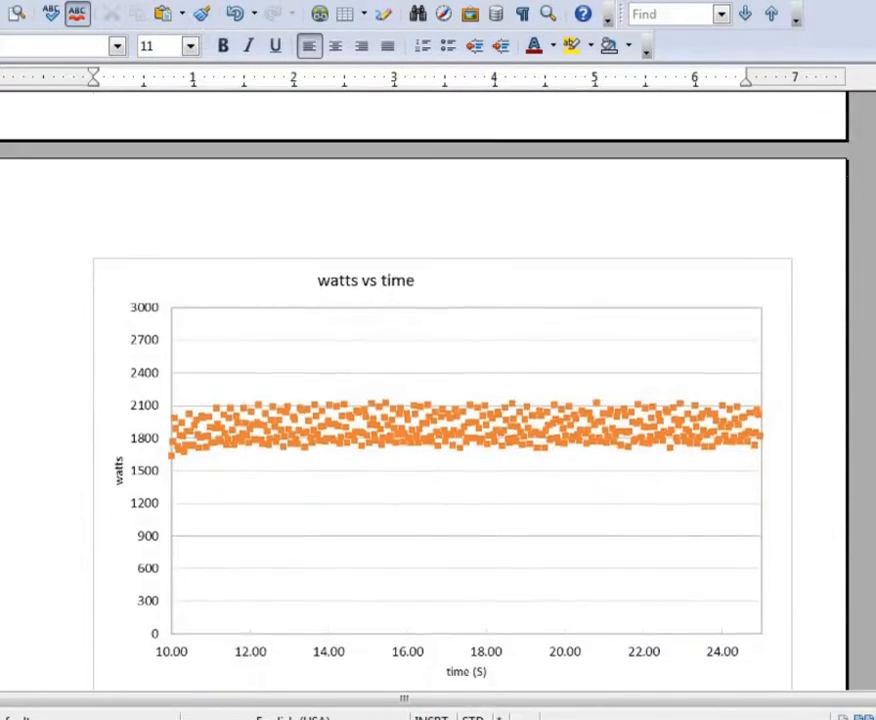
{"action": "scroll", "scroll_direction": "down", "scroll_amount": 3}
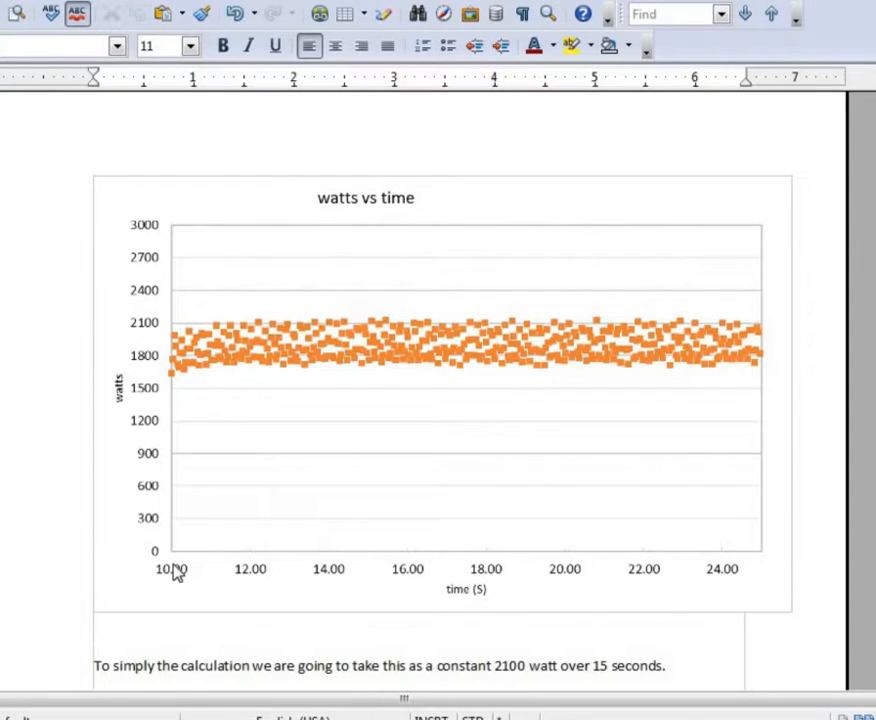
{"action": "mouse_move", "coordinate": [720, 604]}
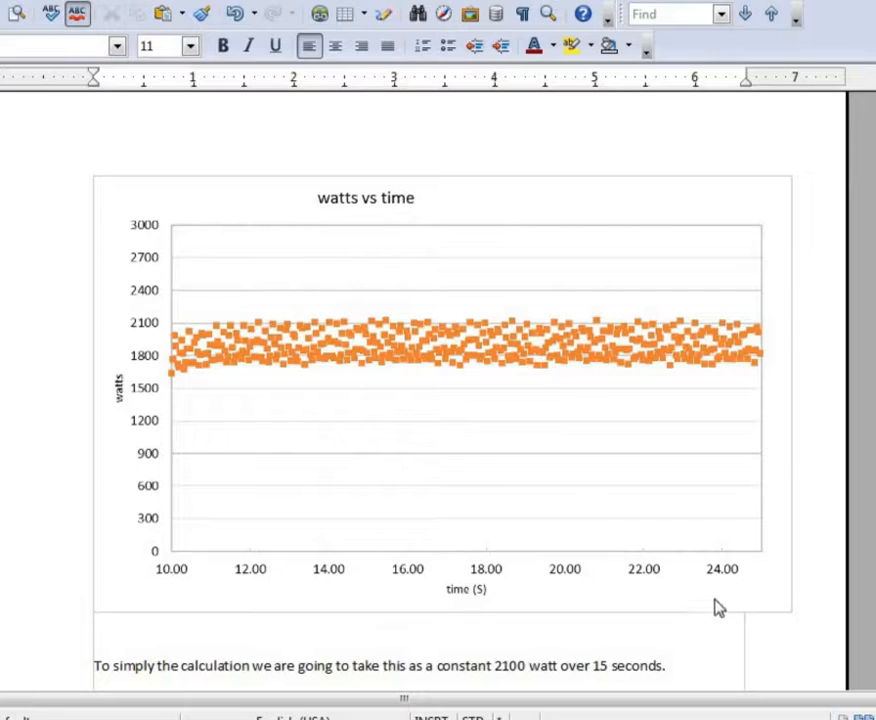
{"action": "mouse_move", "coordinate": [512, 422]}
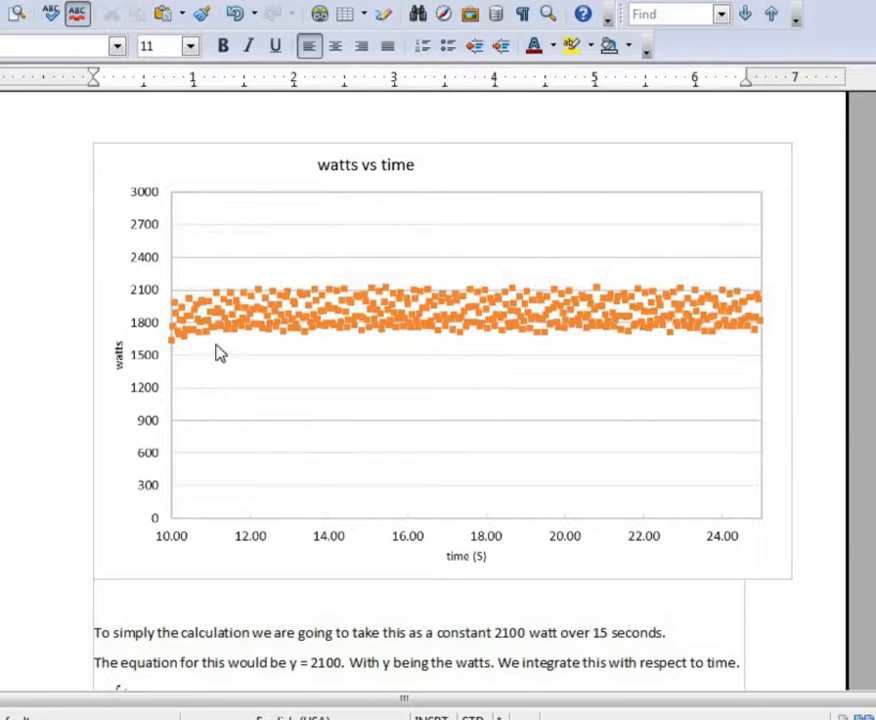
{"action": "mouse_move", "coordinate": [264, 318]}
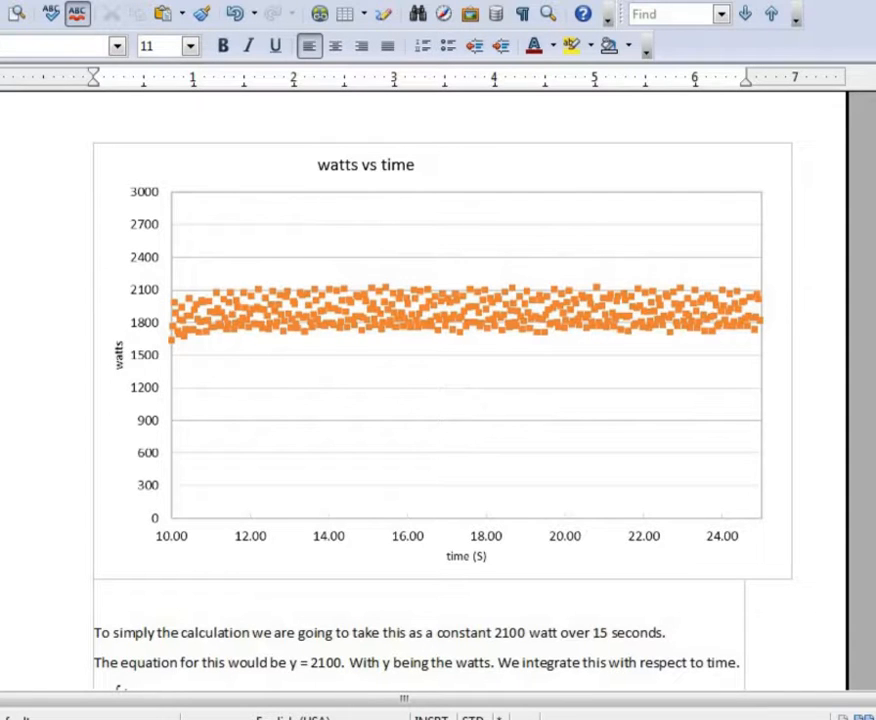
Step: Scroll down to the y = 2100 integral from 10 to 25 s giving 31500 joules
{"action": "scroll", "scroll_direction": "down", "scroll_amount": 3}
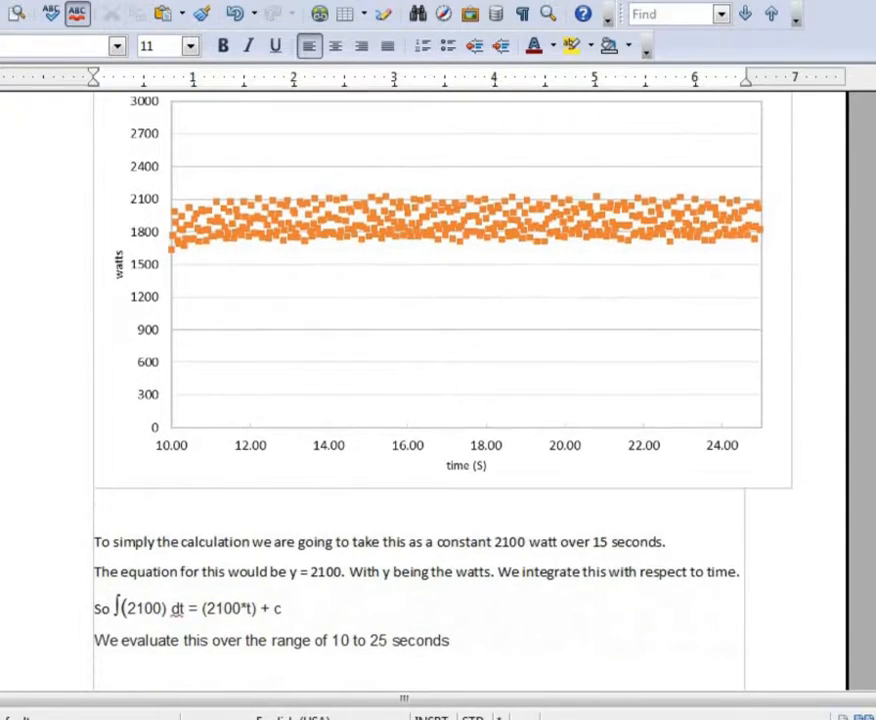
{"action": "scroll", "scroll_direction": "down", "scroll_amount": 3}
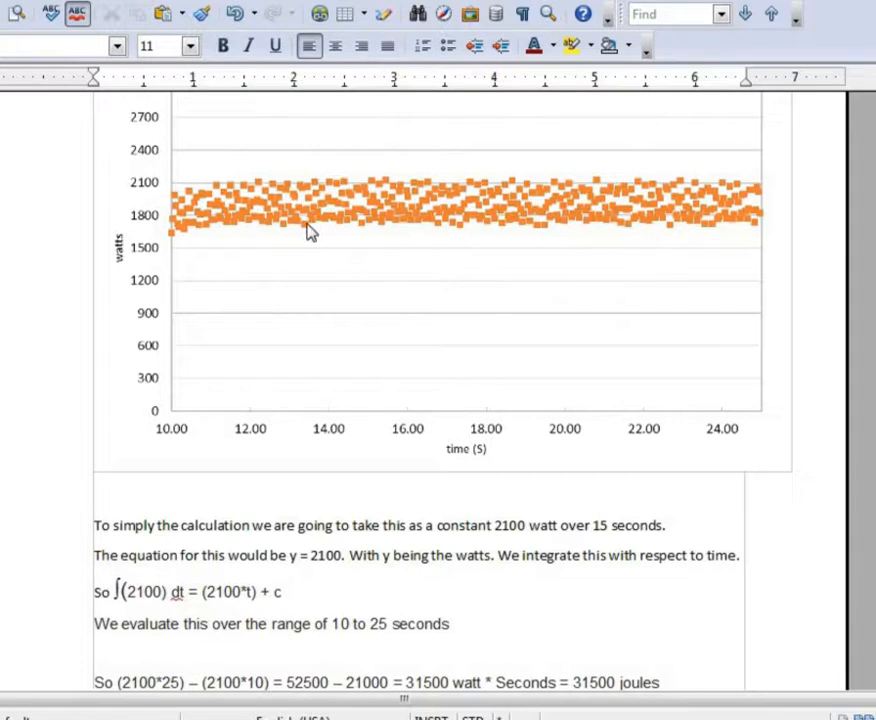
{"action": "mouse_move", "coordinate": [152, 198]}
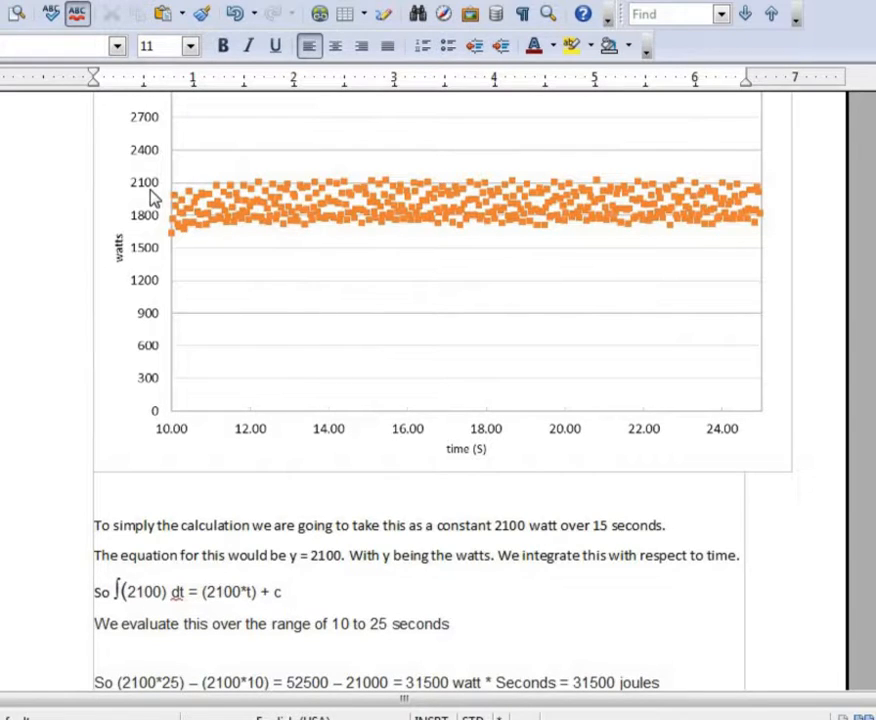
{"action": "mouse_move", "coordinate": [284, 192]}
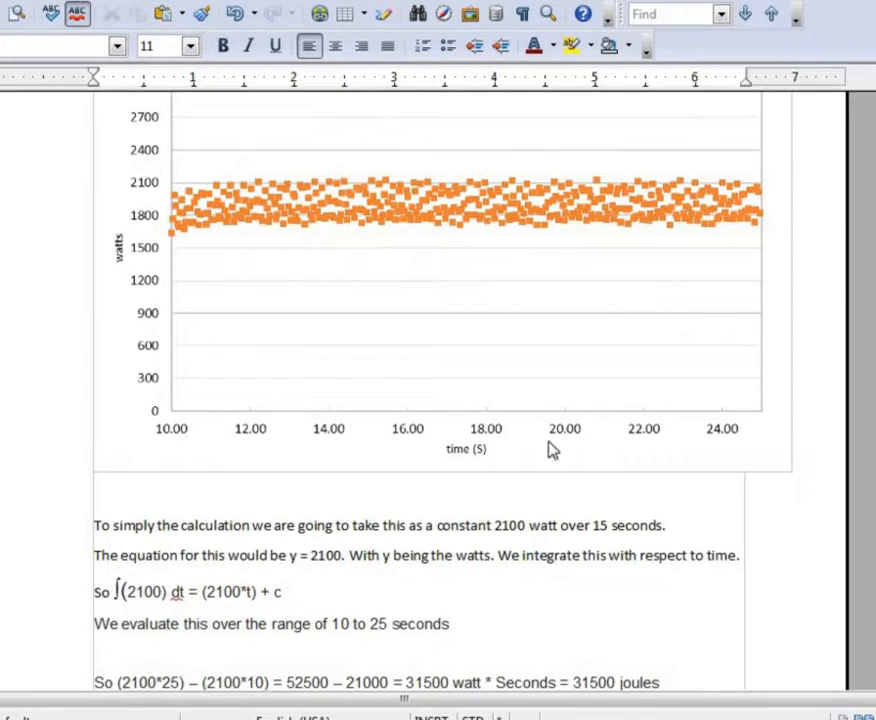
{"action": "mouse_move", "coordinate": [628, 404]}
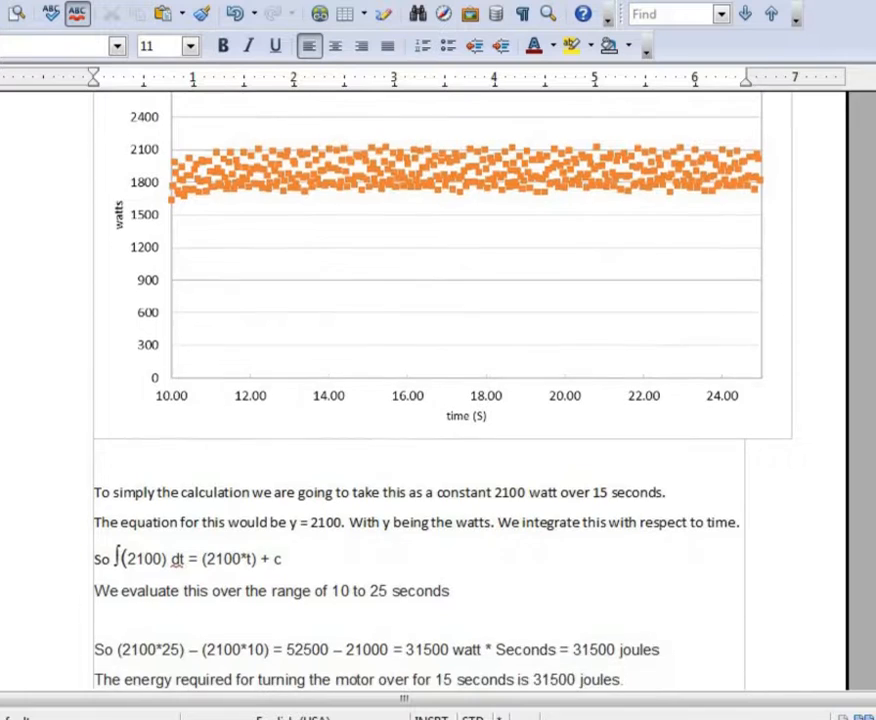
{"action": "scroll", "scroll_direction": "down", "scroll_amount": 3}
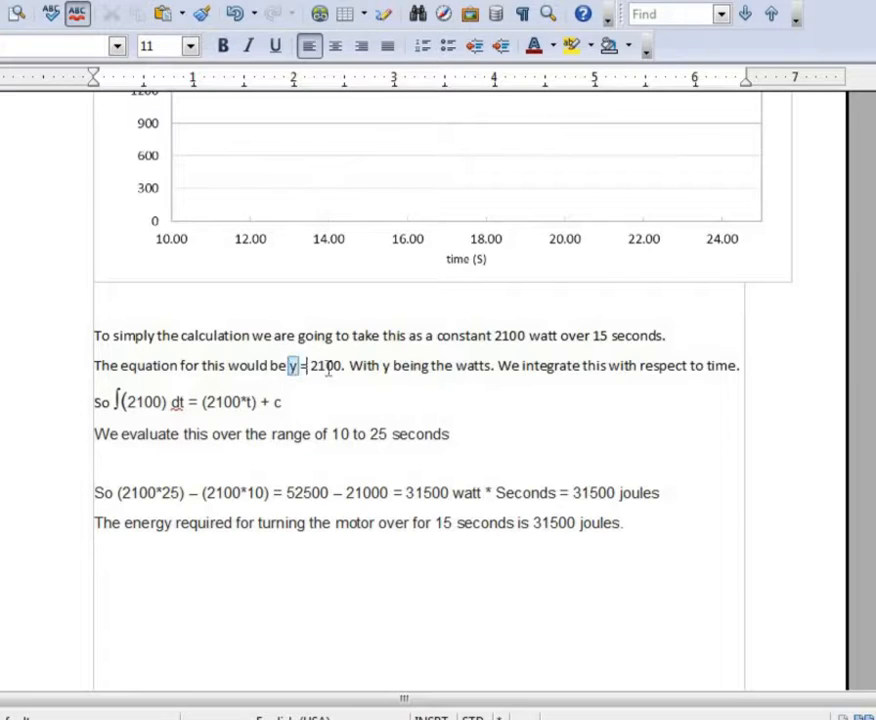
{"action": "left_click_drag", "start_coordinate": [290, 364], "coordinate": [342, 364]}
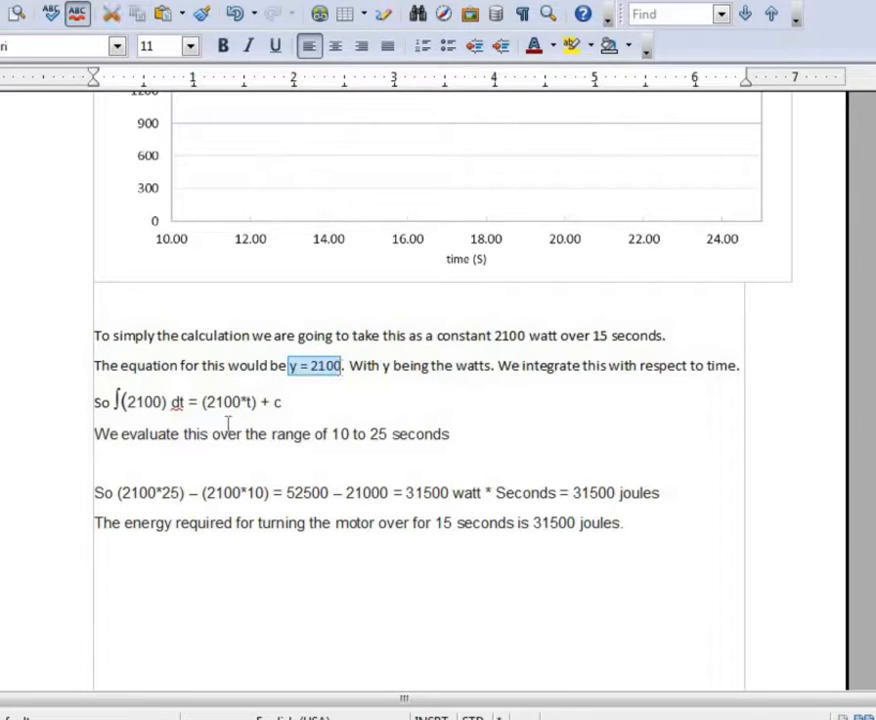
{"action": "left_click_drag", "start_coordinate": [130, 400], "coordinate": [284, 400]}
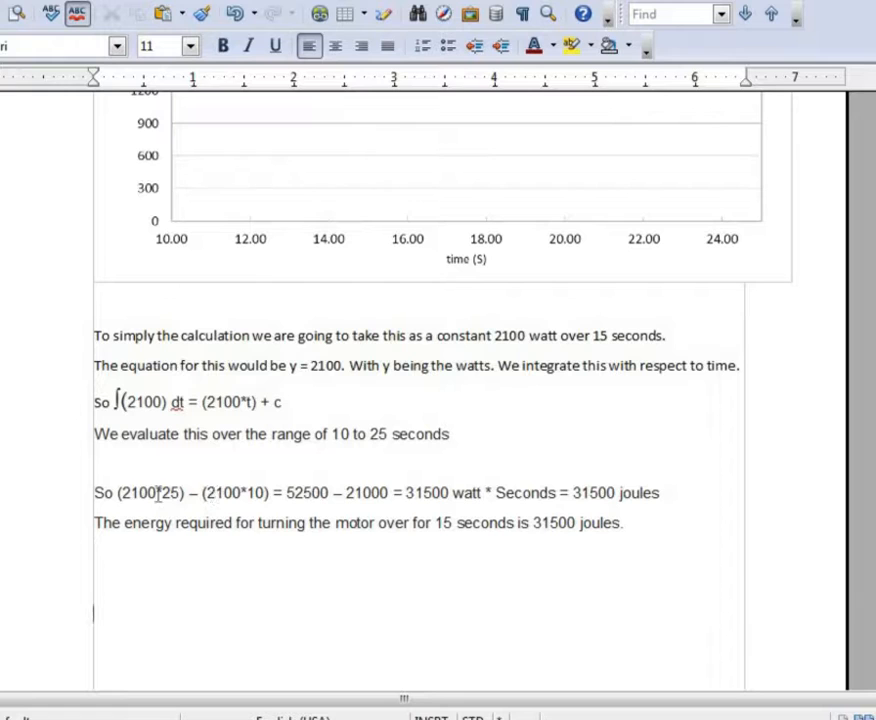
{"action": "left_click_drag", "start_coordinate": [94, 492], "coordinate": [304, 522]}
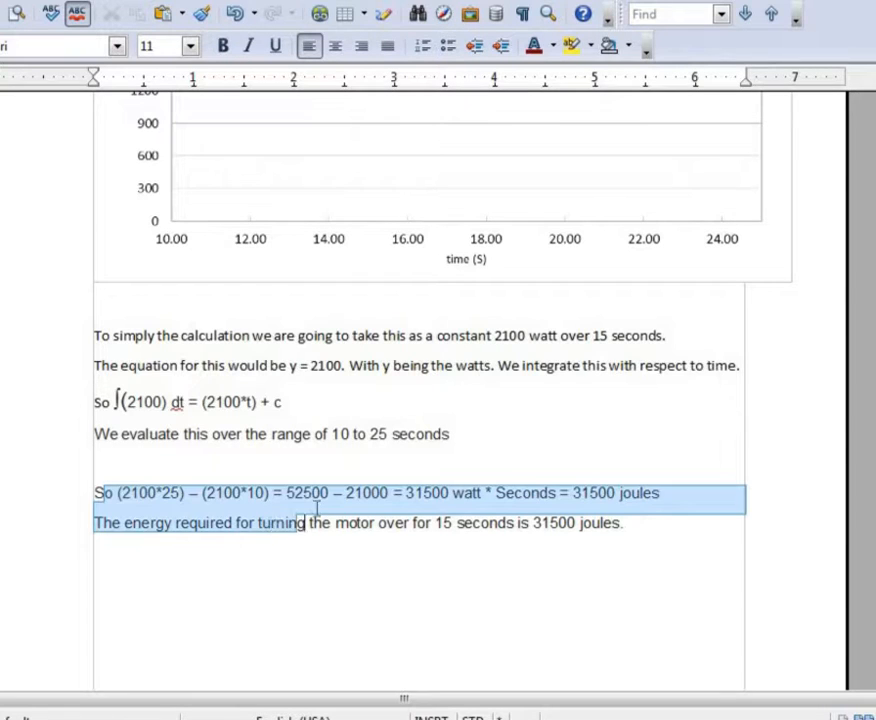
{"action": "double_click", "coordinate": [552, 524]}
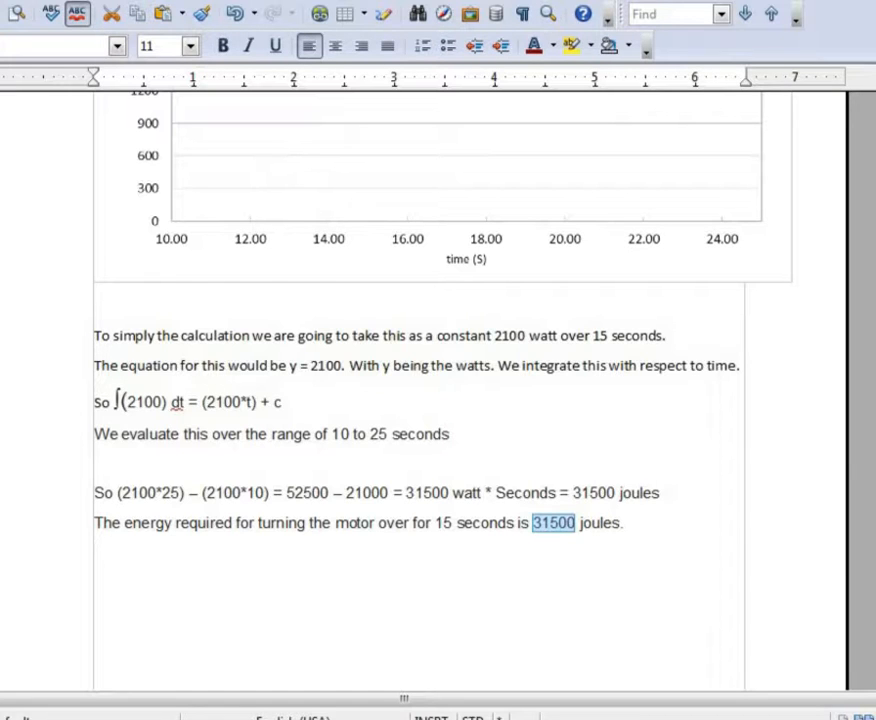
{"action": "scroll", "scroll_direction": "down", "scroll_amount": 3}
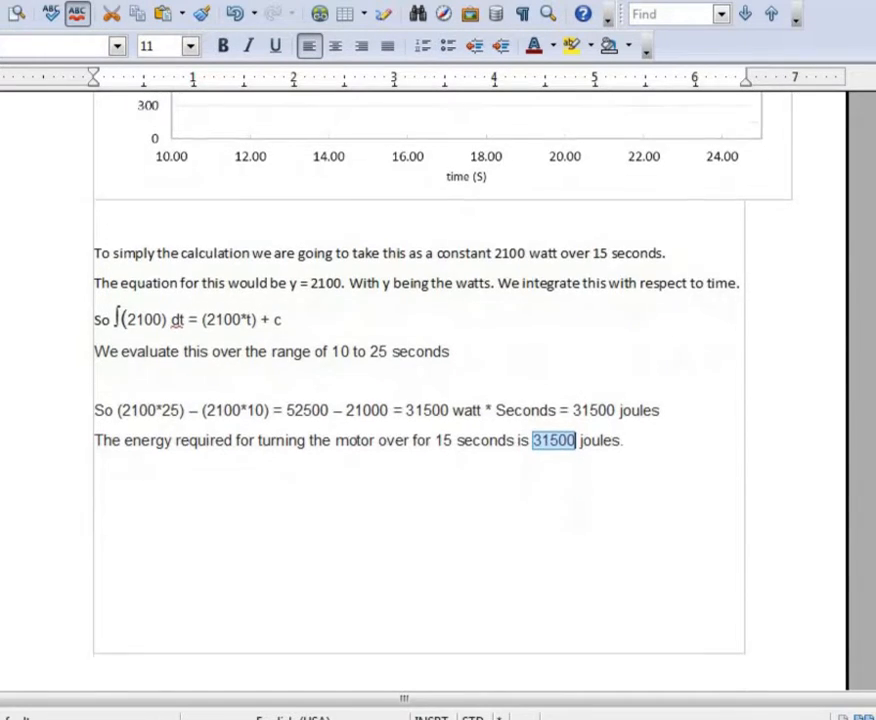
{"action": "scroll", "scroll_direction": "down", "scroll_amount": 3}
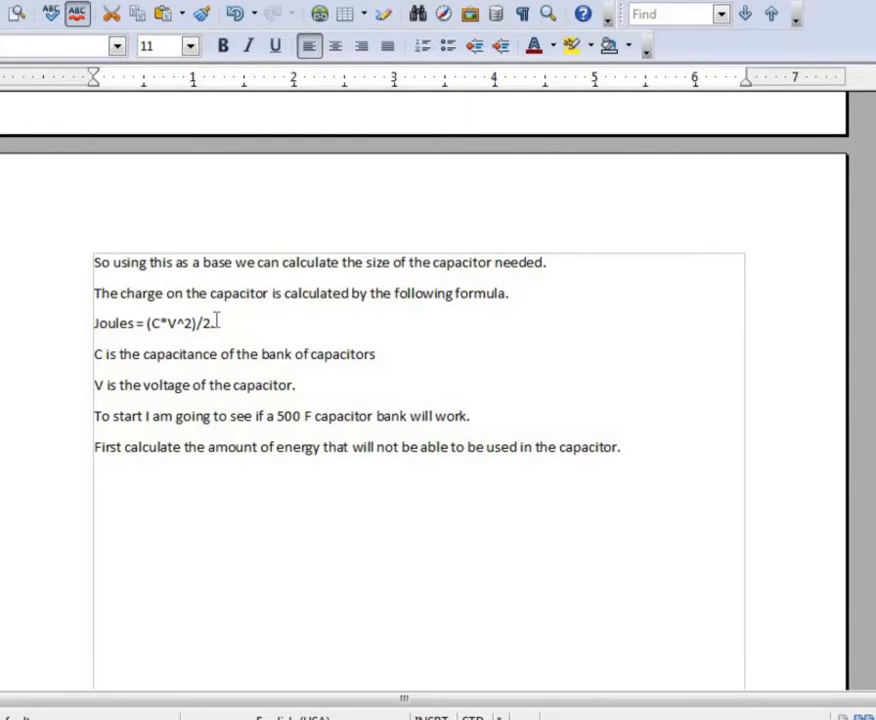
{"action": "left_click_drag", "start_coordinate": [132, 322], "coordinate": [212, 322]}
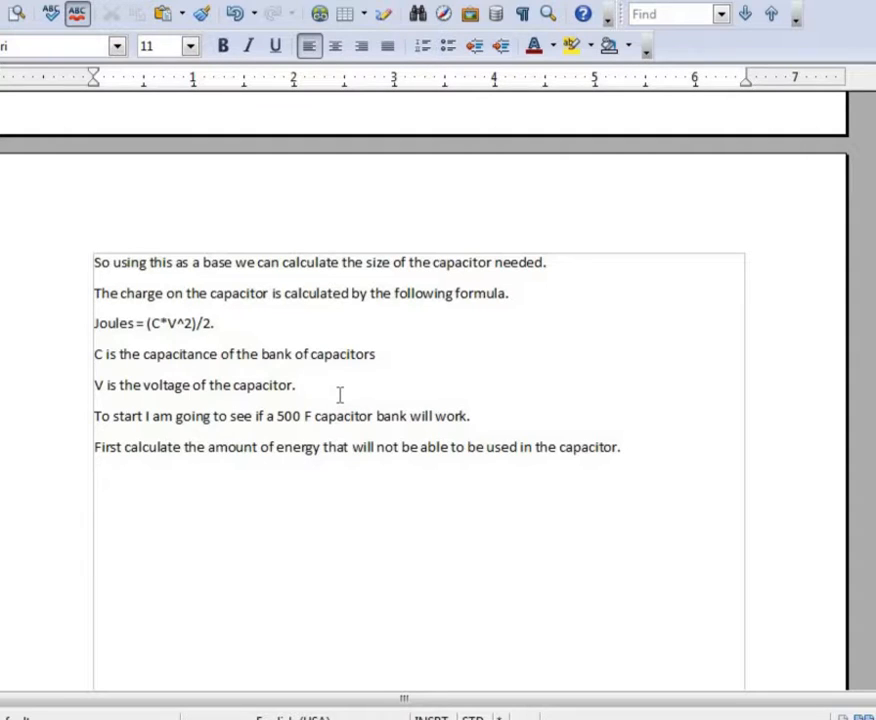
{"action": "mouse_move", "coordinate": [464, 500]}
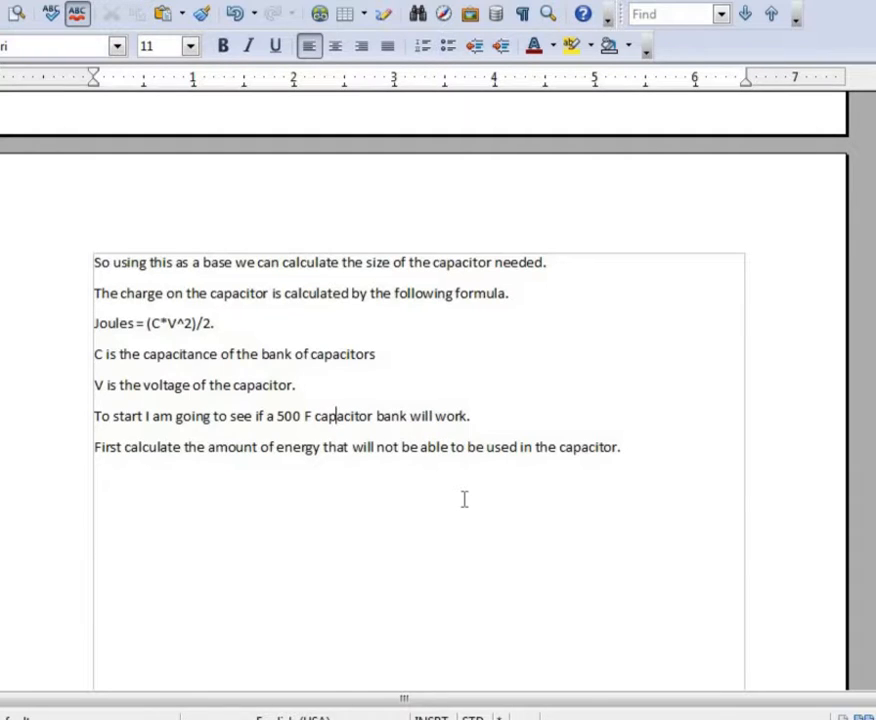
{"action": "mouse_move", "coordinate": [624, 548]}
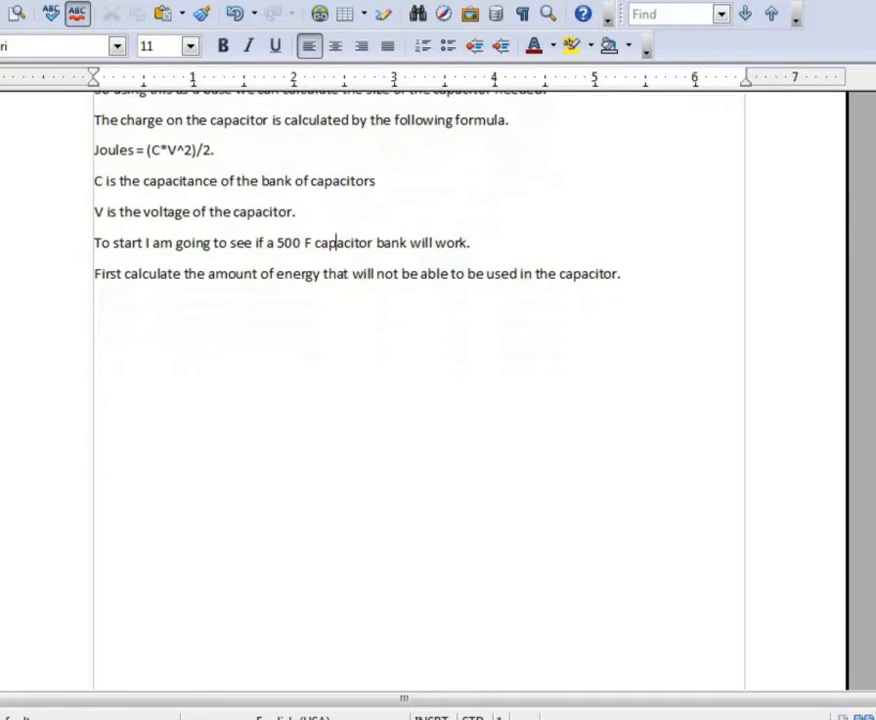
{"action": "scroll", "scroll_direction": "down", "scroll_amount": 3}
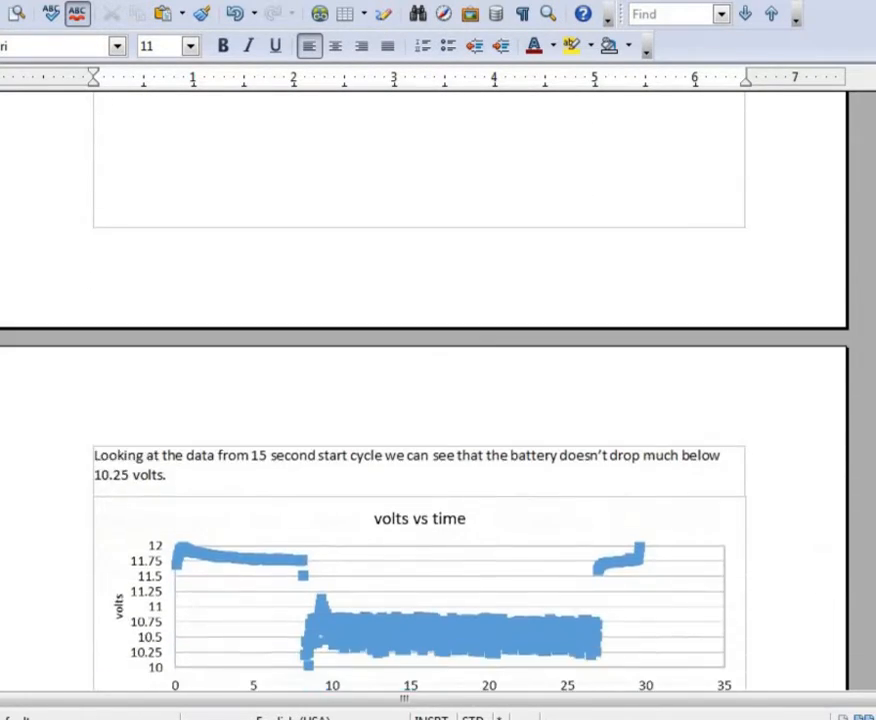
{"action": "scroll", "scroll_direction": "down", "scroll_amount": 3}
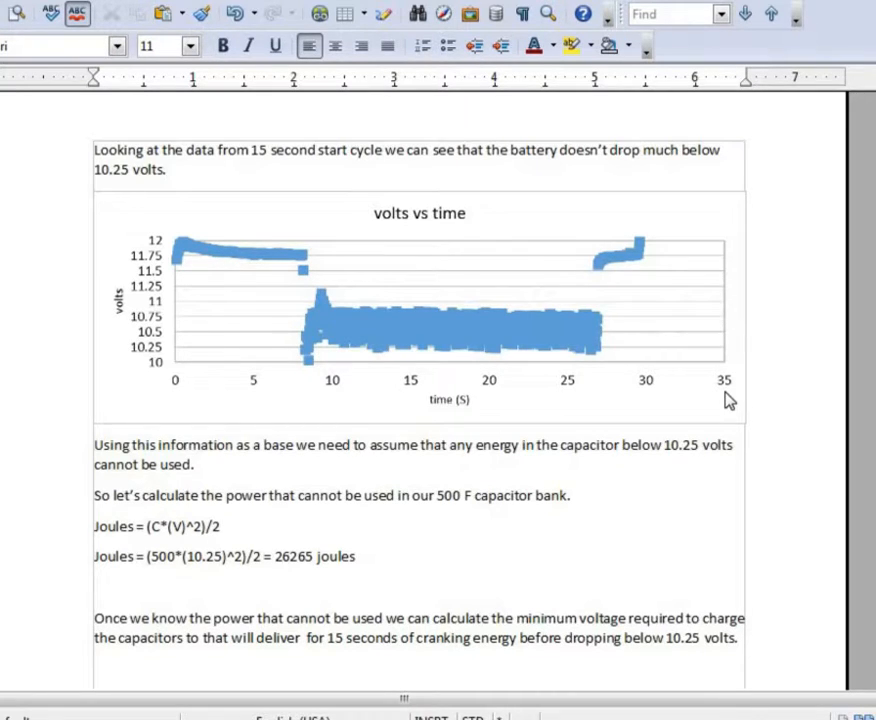
{"action": "mouse_move", "coordinate": [240, 350]}
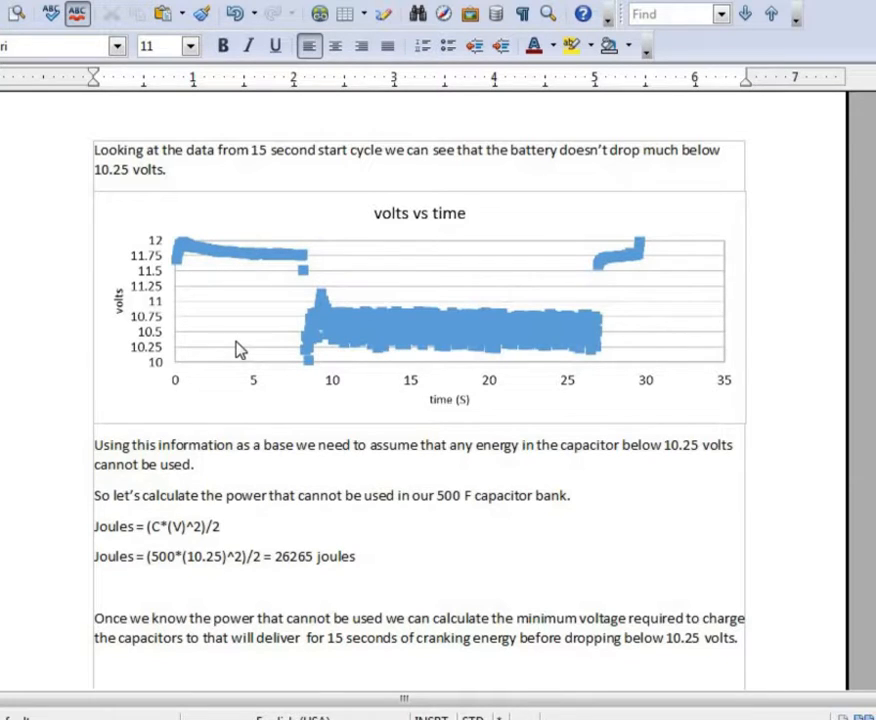
{"action": "mouse_move", "coordinate": [160, 362]}
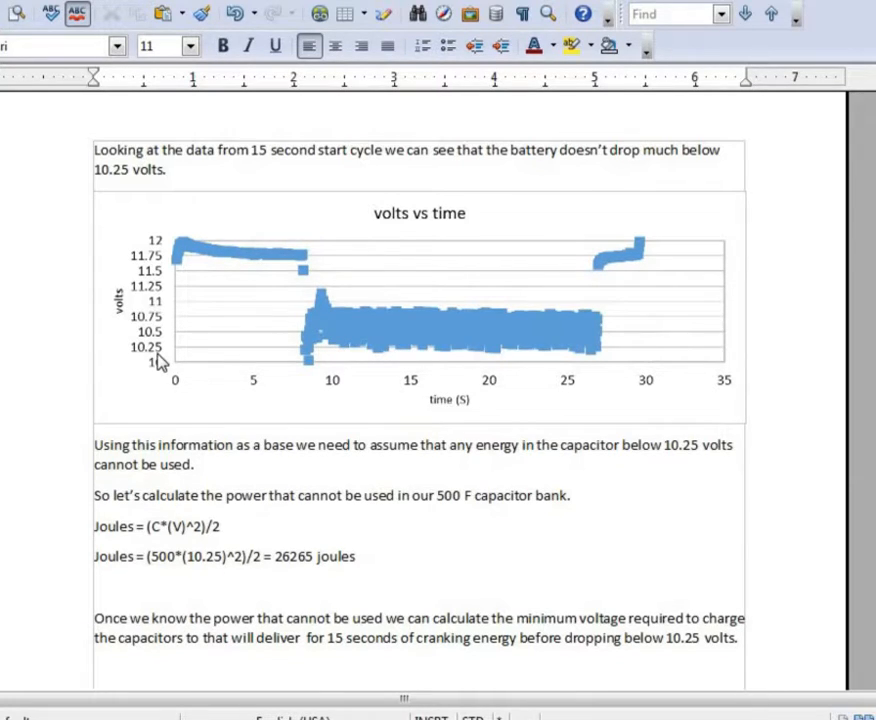
{"action": "mouse_move", "coordinate": [384, 362]}
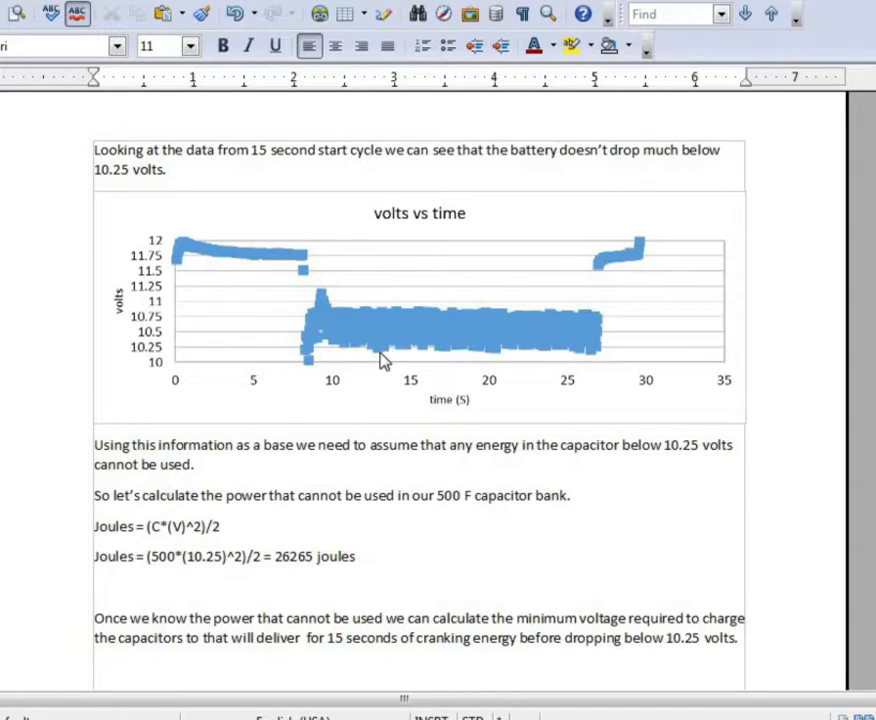
{"action": "mouse_move", "coordinate": [370, 360]}
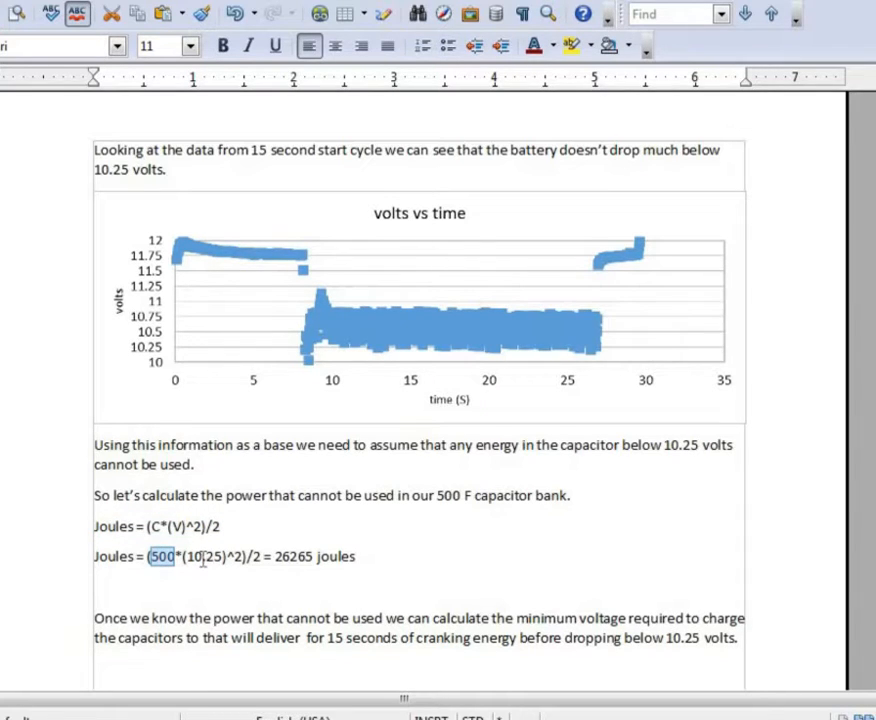
{"action": "triple_click", "coordinate": [226, 556]}
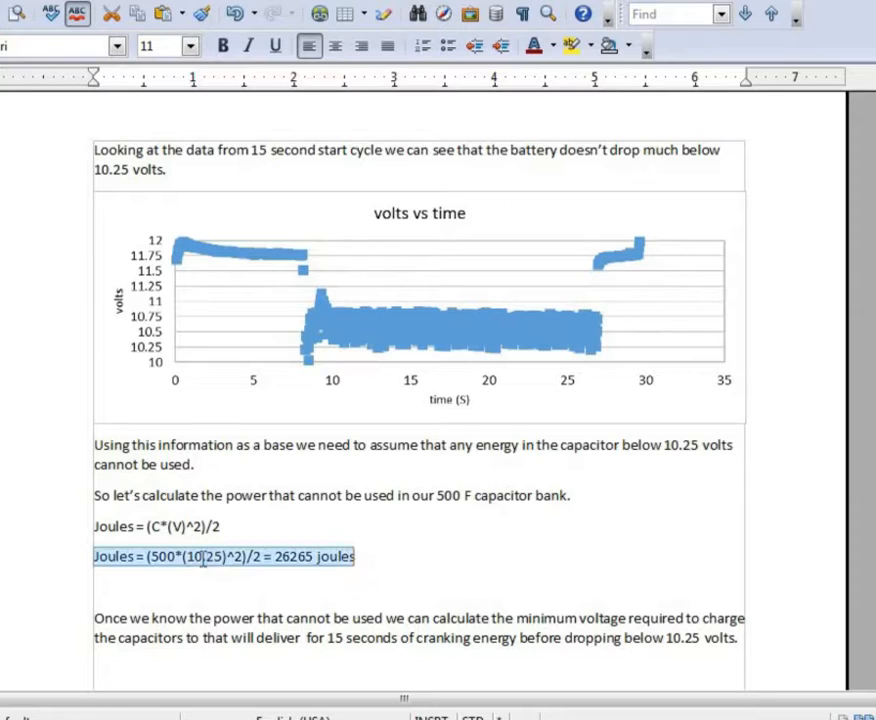
{"action": "left_click", "coordinate": [284, 588]}
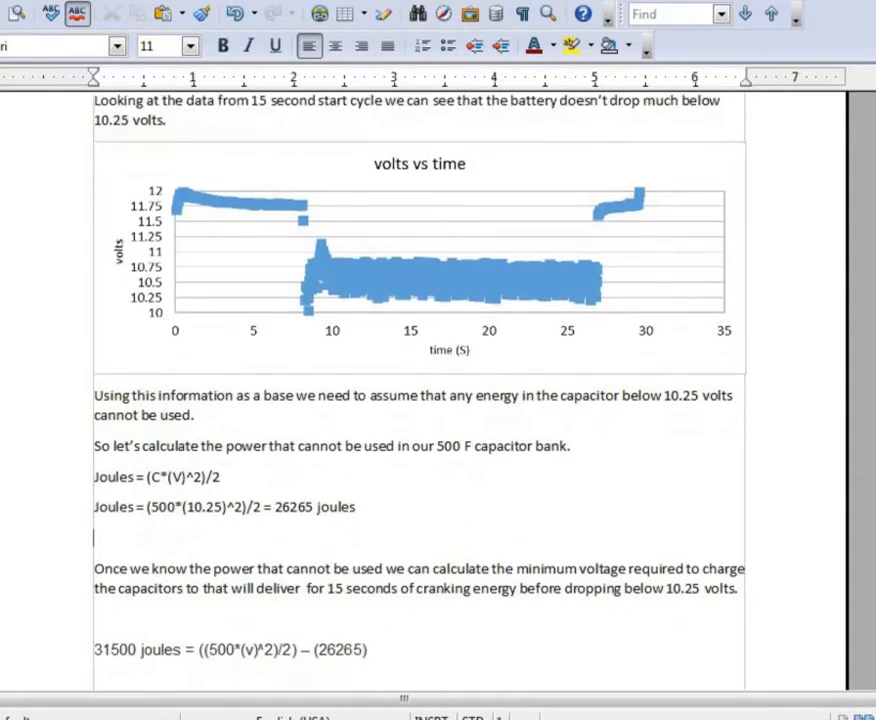
{"action": "scroll", "scroll_direction": "down", "scroll_amount": 3}
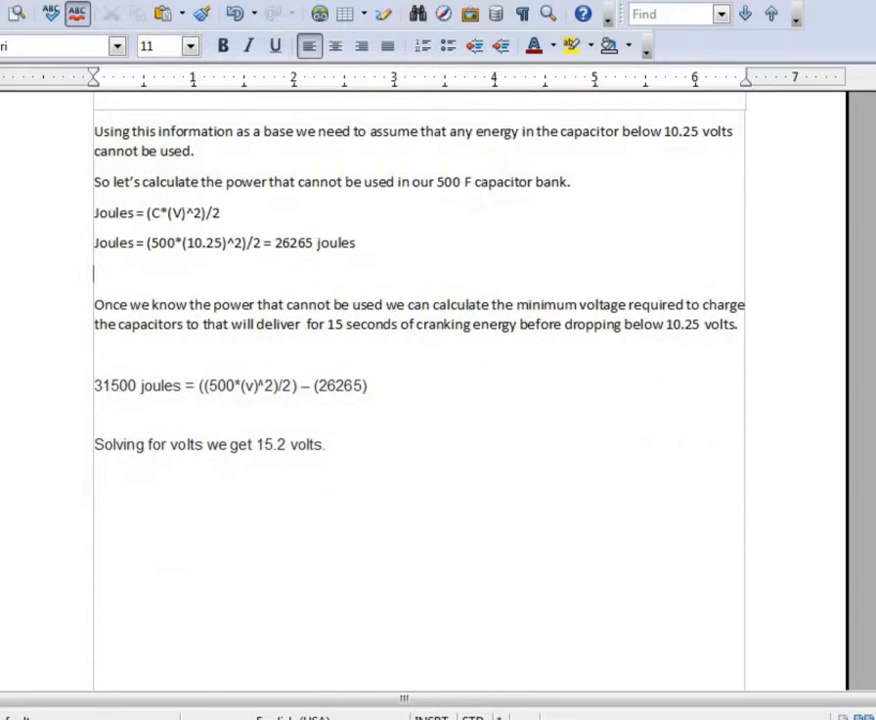
{"action": "mouse_move", "coordinate": [392, 432]}
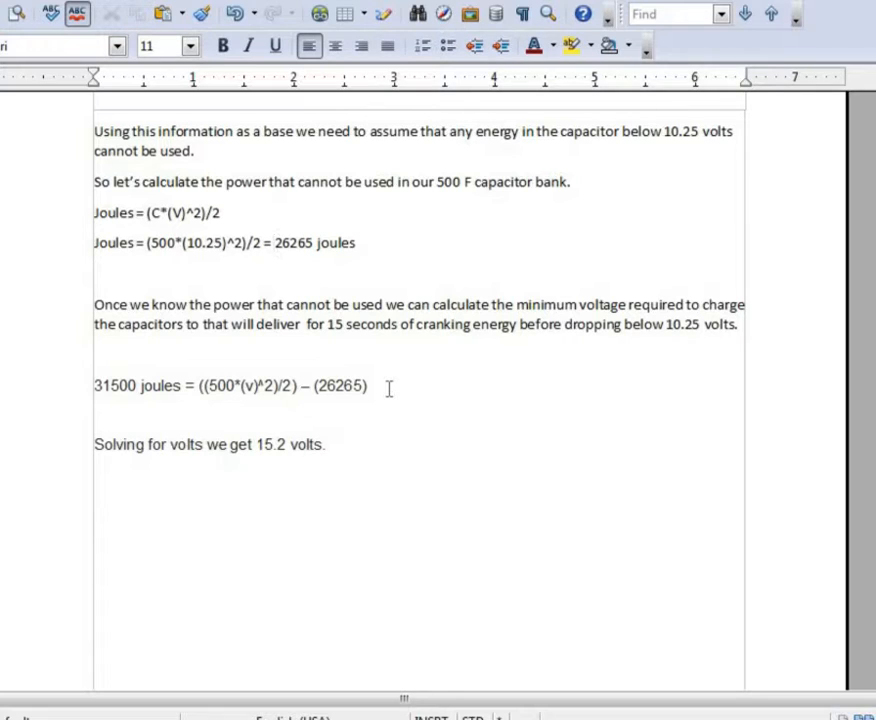
{"action": "left_click", "coordinate": [284, 244]}
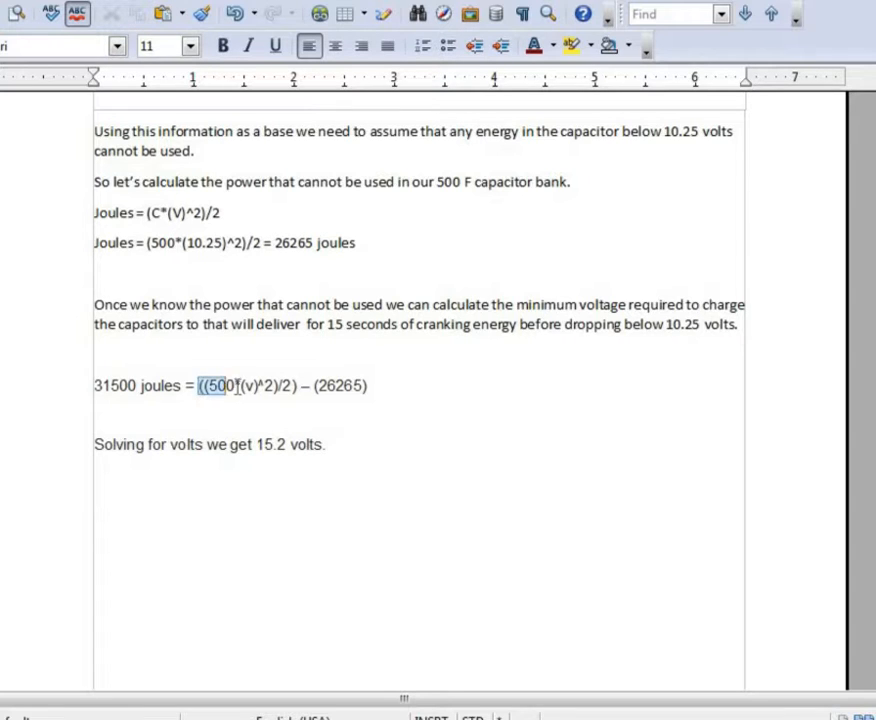
{"action": "left_click_drag", "start_coordinate": [198, 386], "coordinate": [292, 386]}
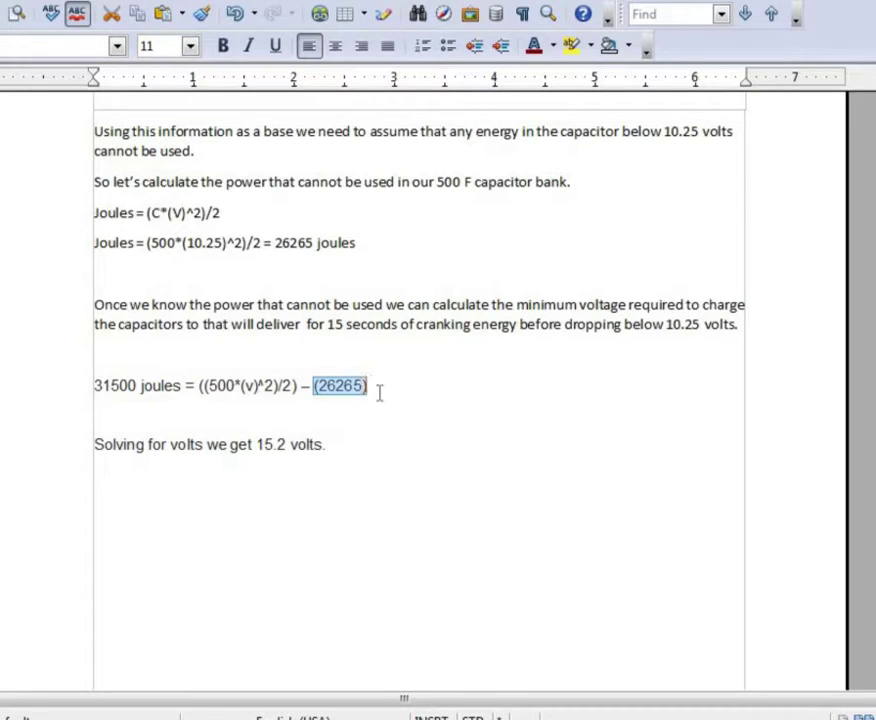
{"action": "mouse_move", "coordinate": [384, 418]}
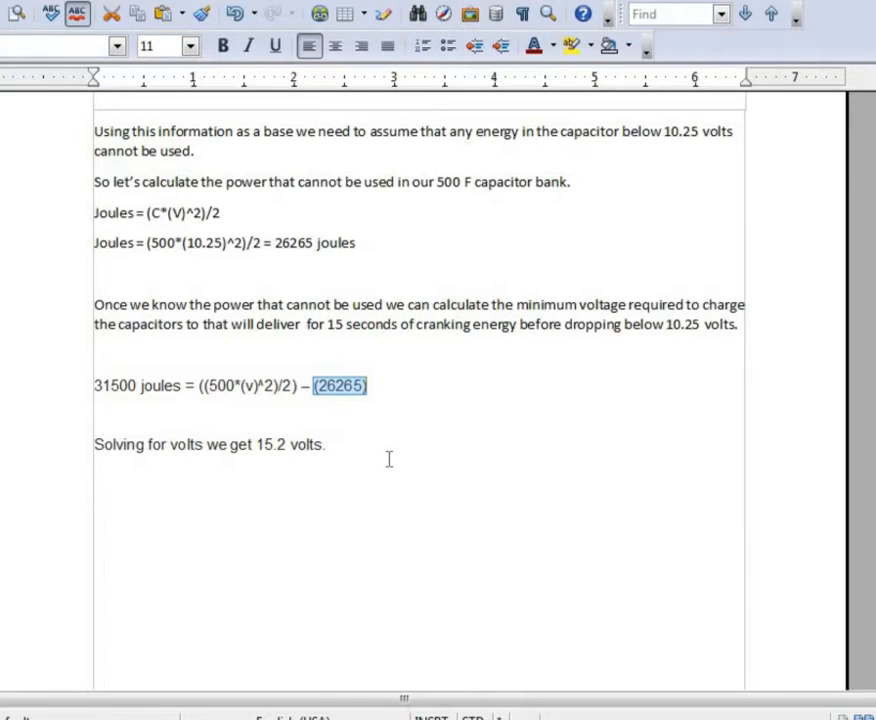
{"action": "left_click", "coordinate": [336, 444]}
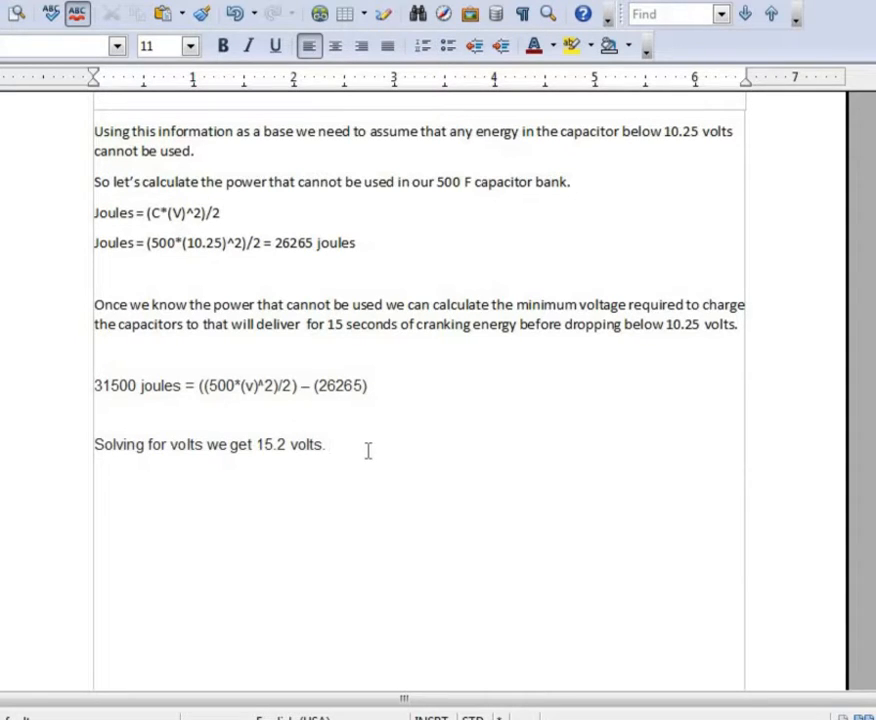
{"action": "left_click", "coordinate": [332, 444]}
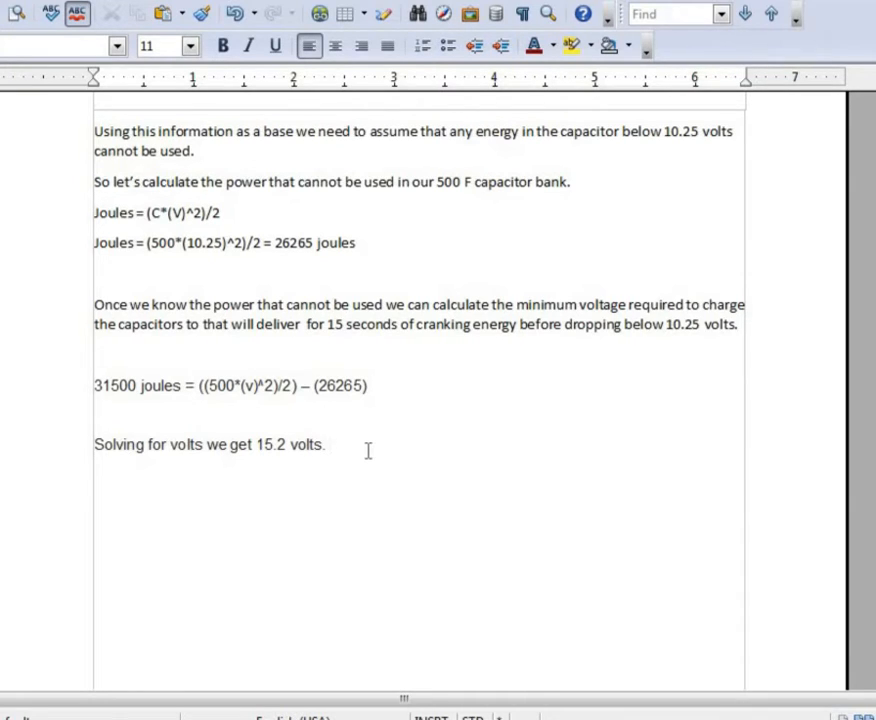
{"action": "left_click", "coordinate": [332, 444]}
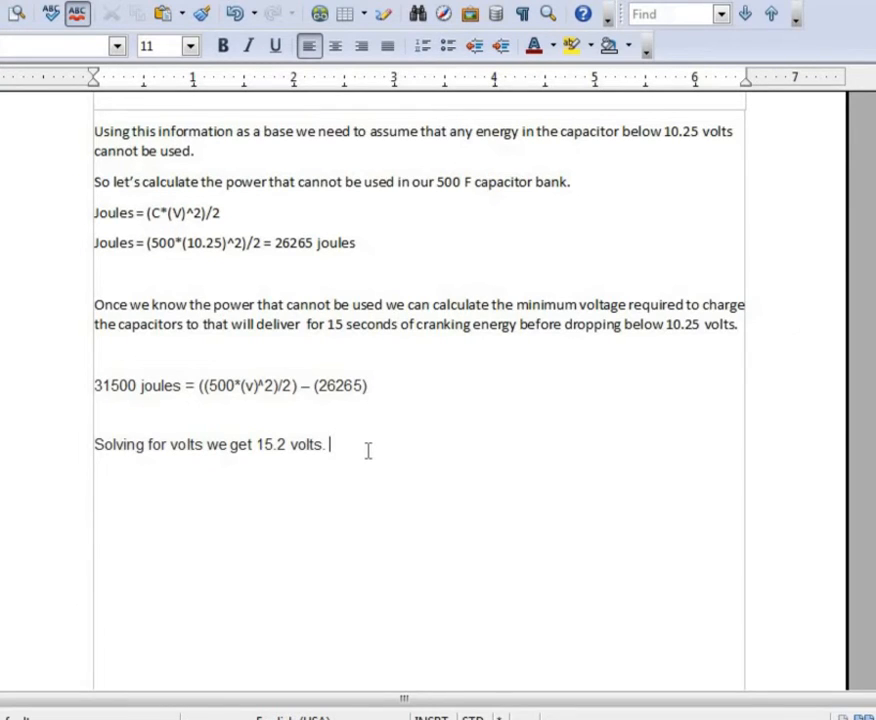